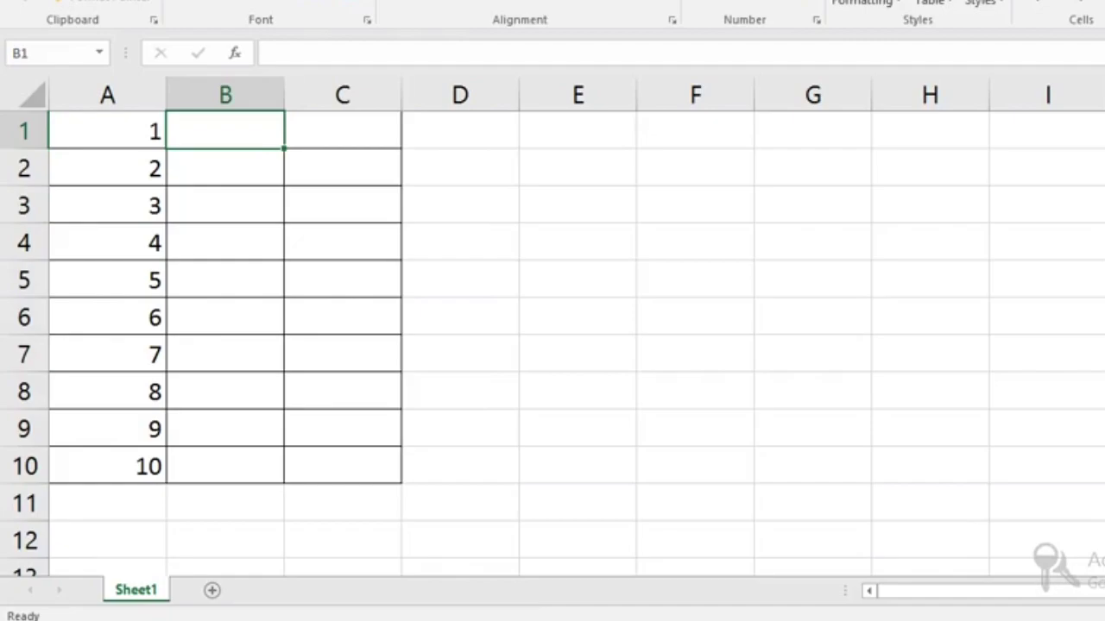
- Delete row 4 of the numbered list and type 4
click(23, 242)
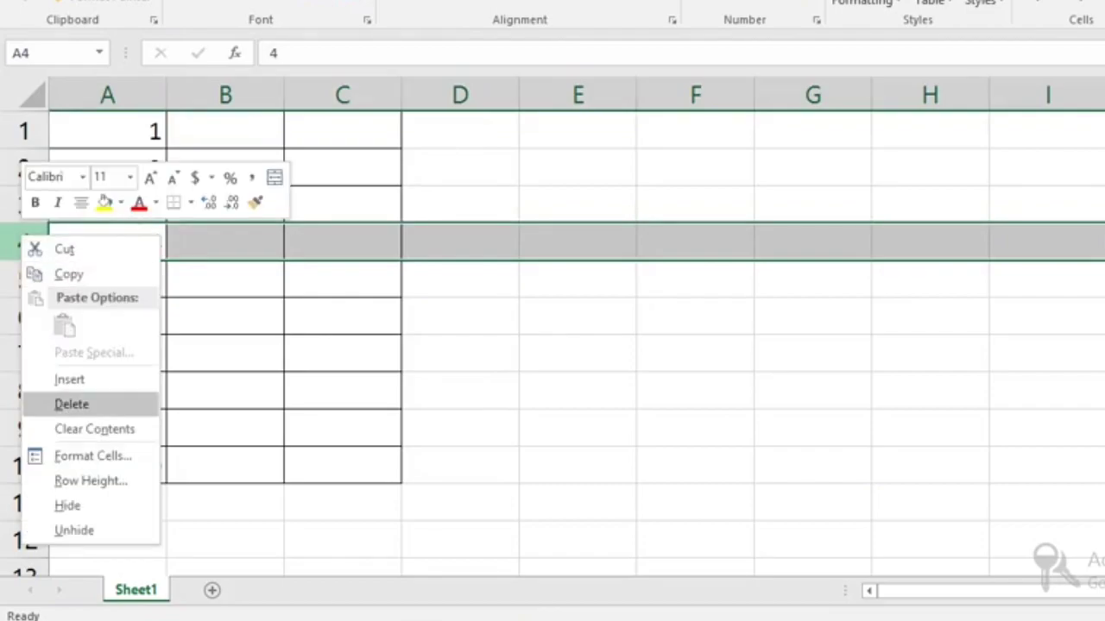
click(72, 404)
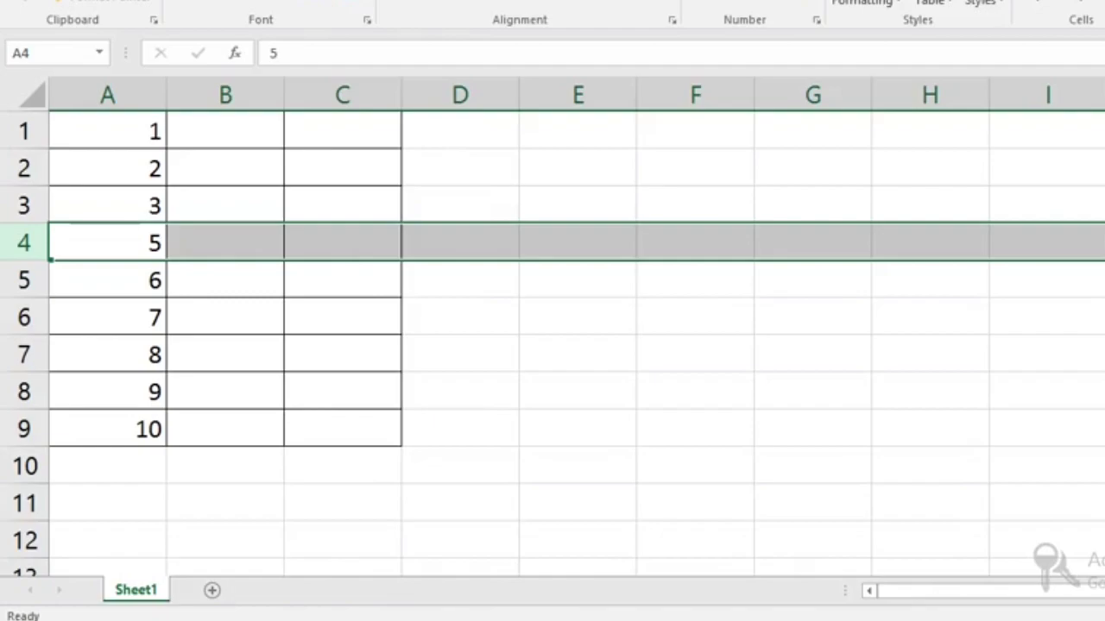
text(4)
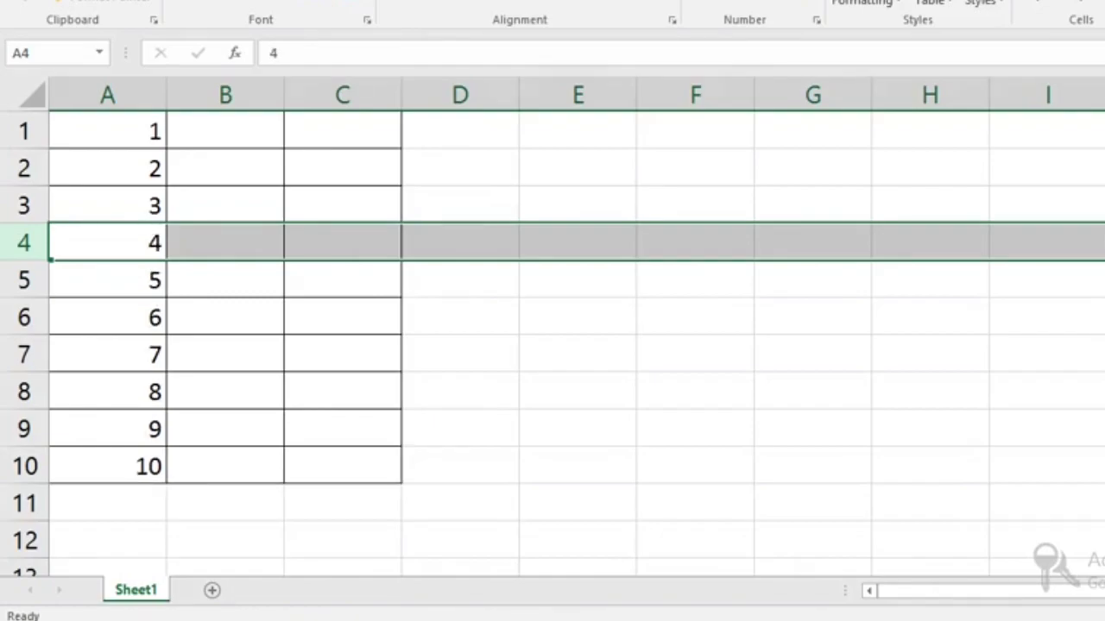
- Select column A's serial numbers for yellow fill and enter =ROW() in column B
drag(107, 131, 107, 503)
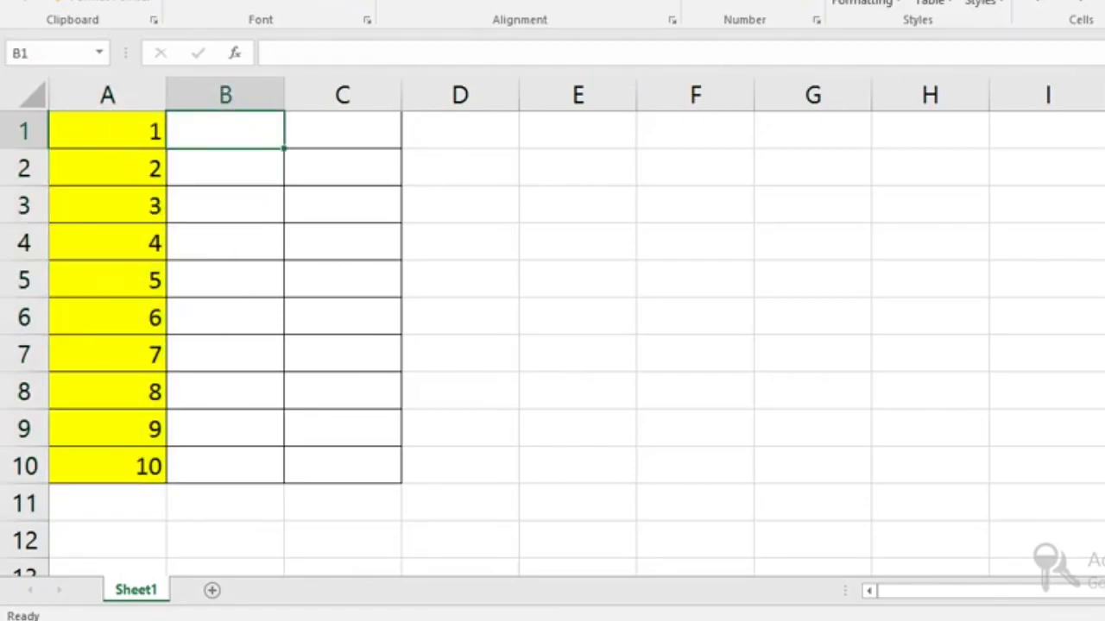
text(=R)
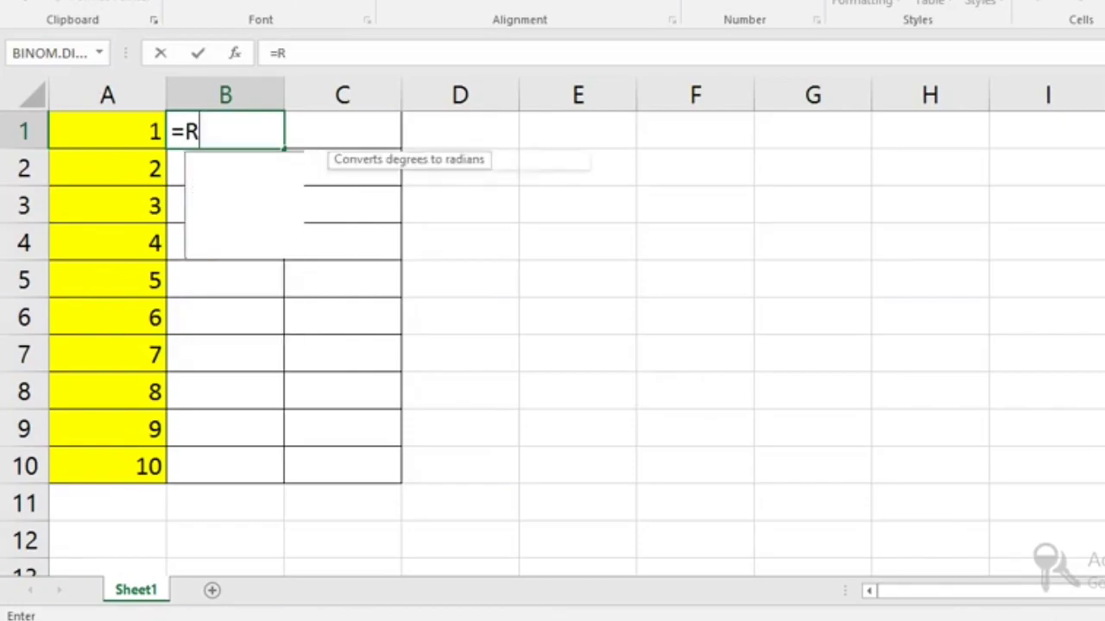
text(OW()
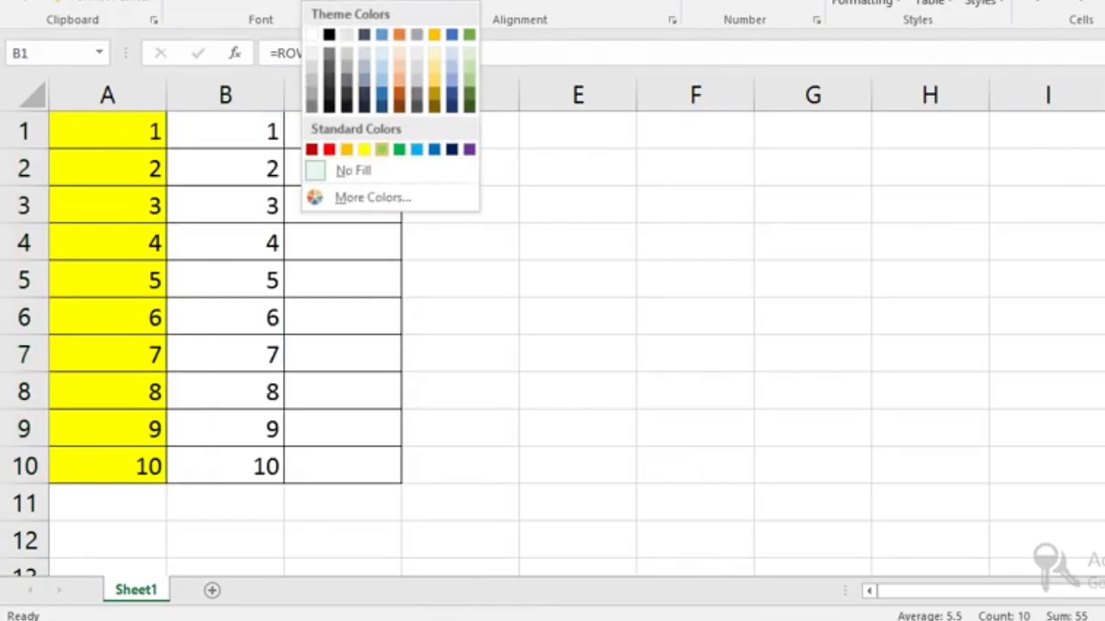
- Shade column B's formula numbers green, then delete rows 3 and 4 of the list
click(382, 150)
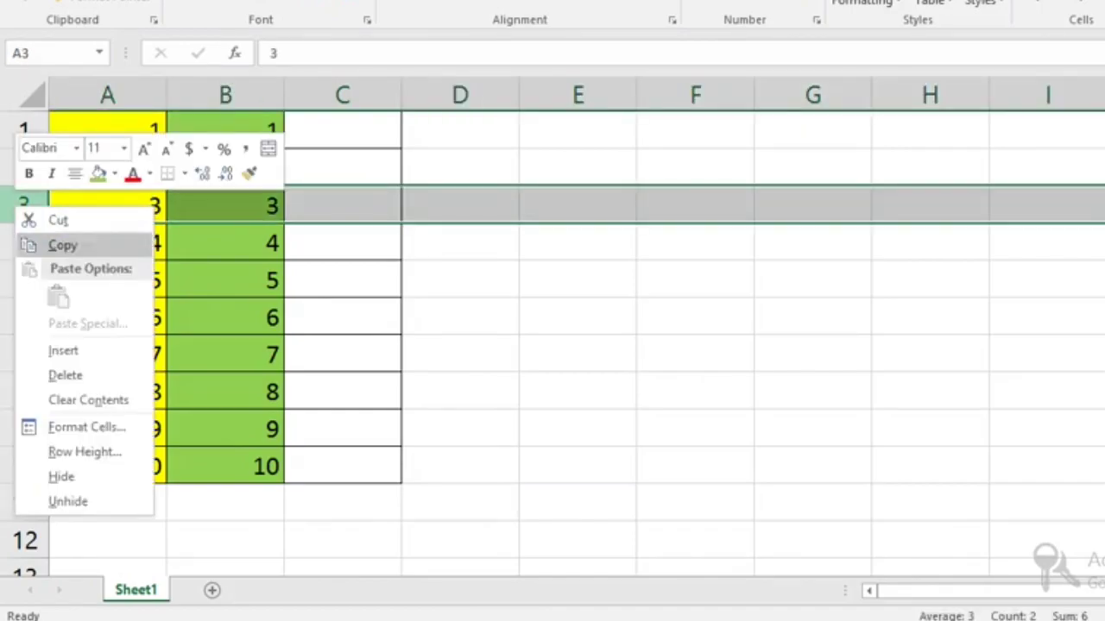
click(66, 375)
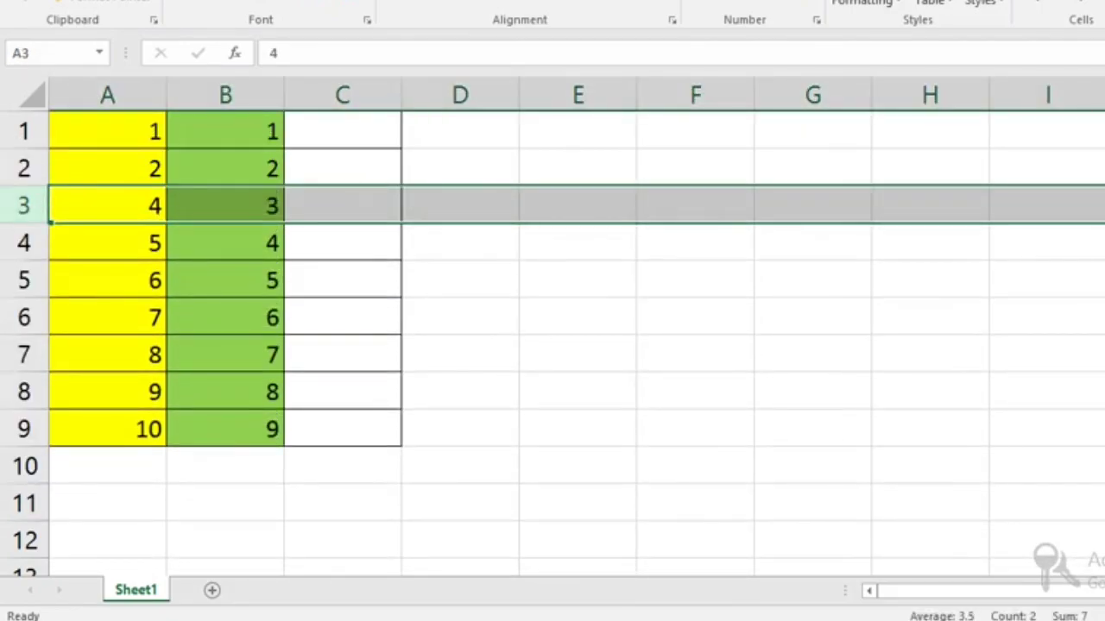
click(225, 206)
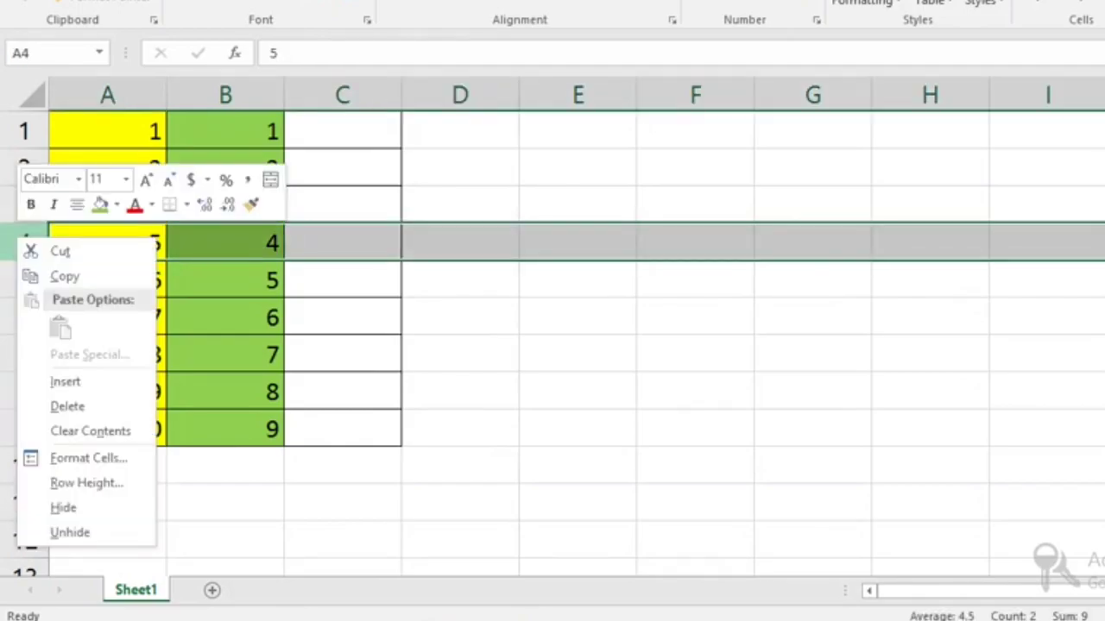
click(68, 406)
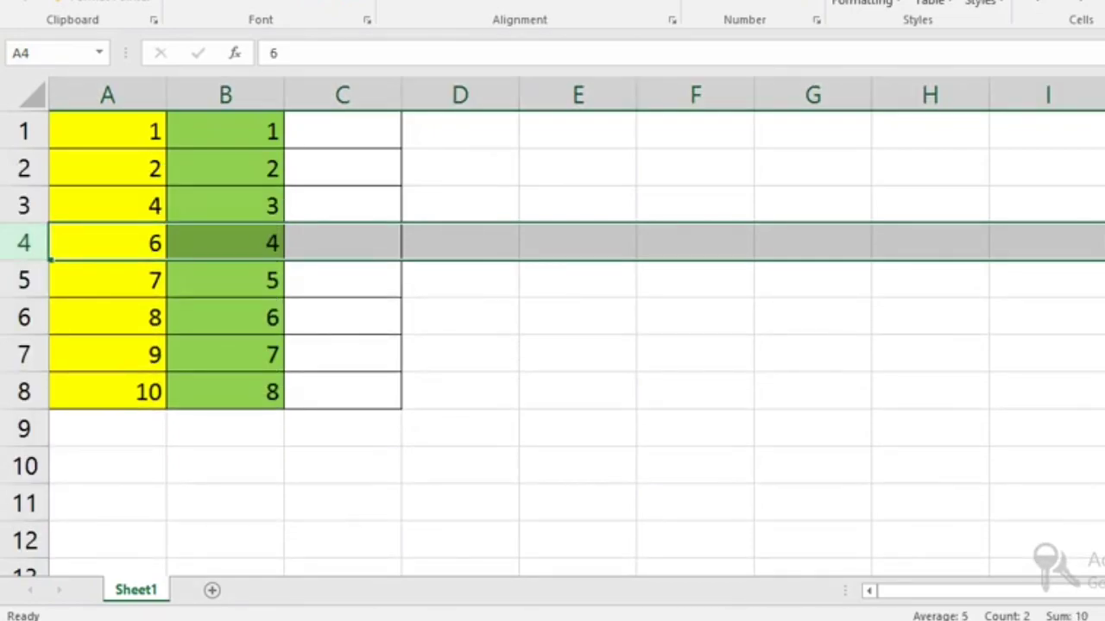